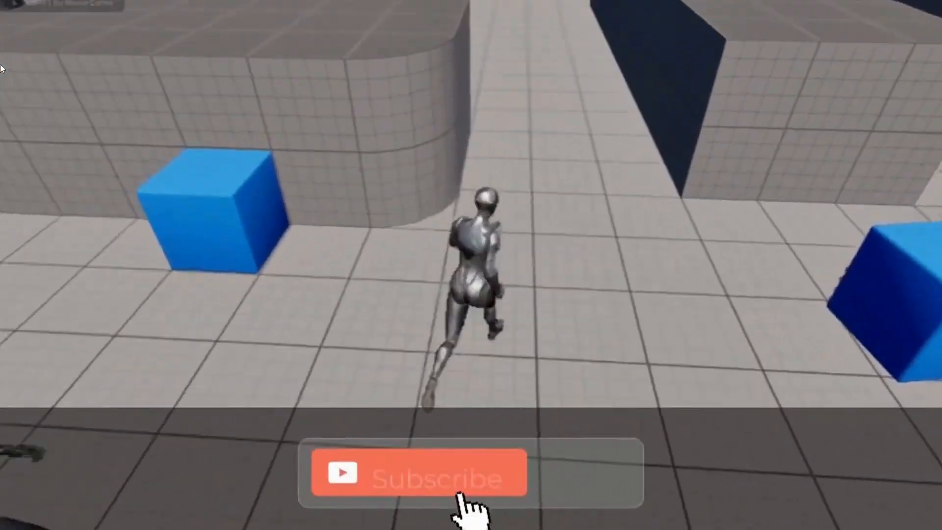
# Open the Content Drawer to reach the Content > Core > AI folder holding EnemyBP
pyautogui.click(407, 472)
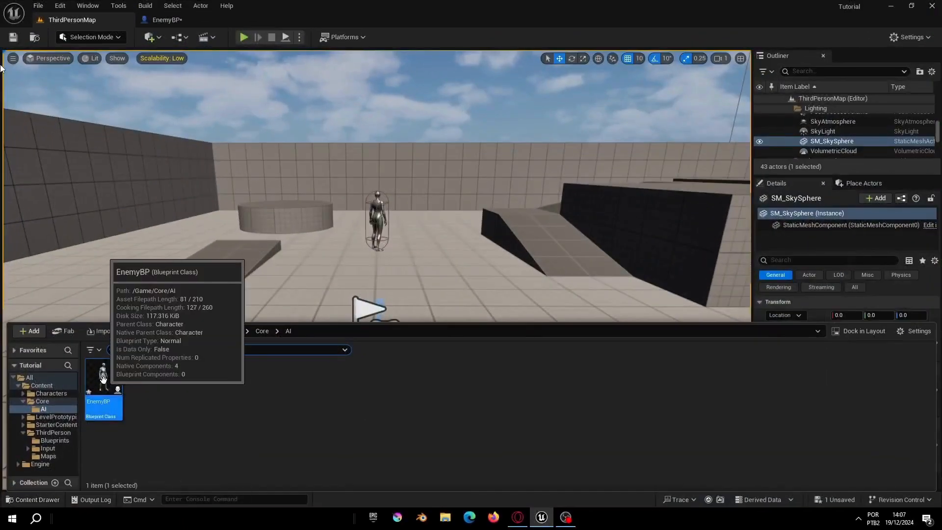
# Open EnemyBP, add a Pawn Sensing component via a 'pawn s' search, and select it
pyautogui.doubleClick(103, 373)
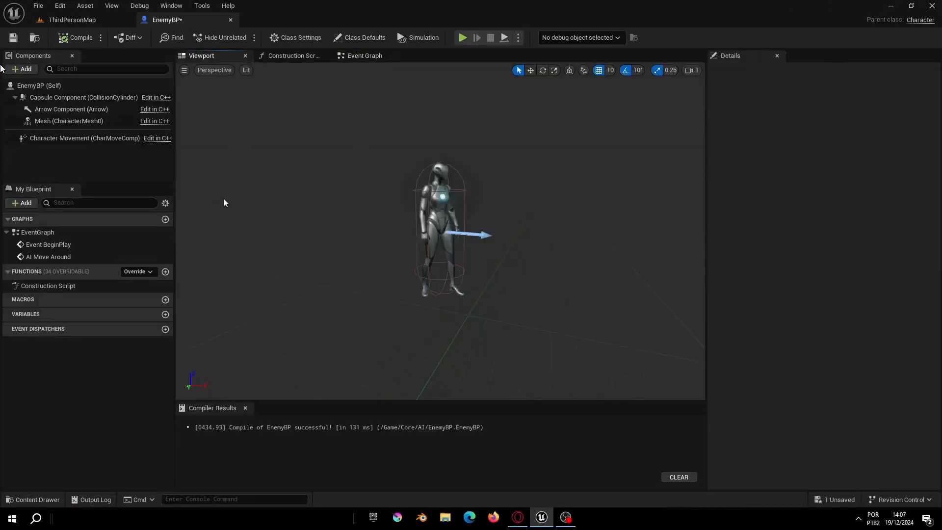
pyautogui.click(21, 69)
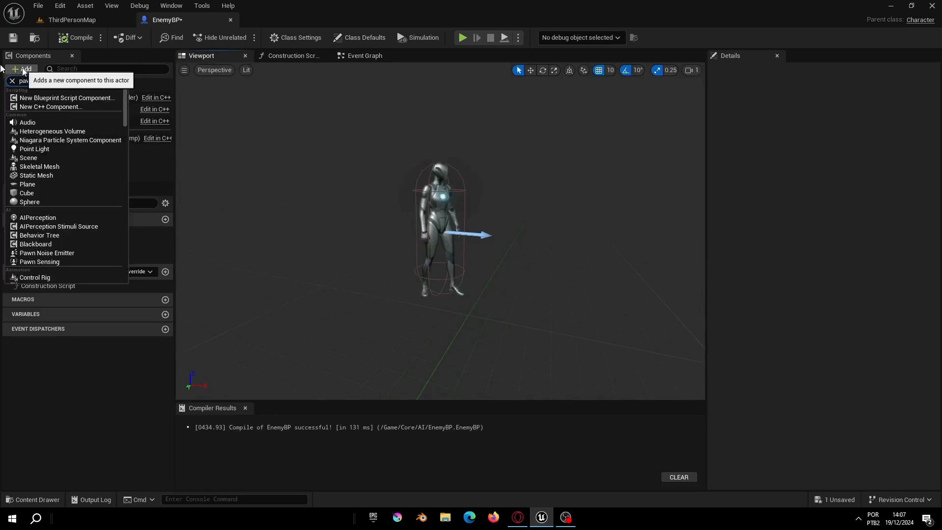
pyautogui.write('pawn s')
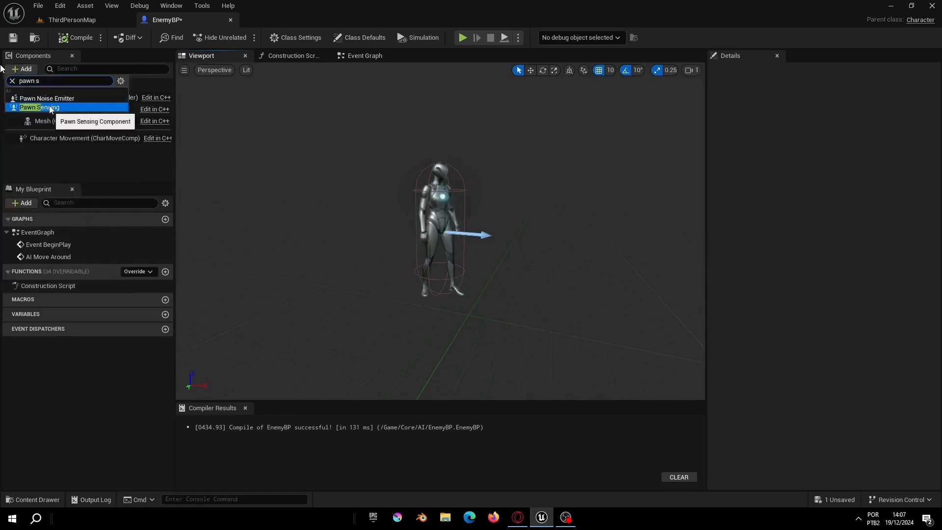
pyautogui.click(39, 107)
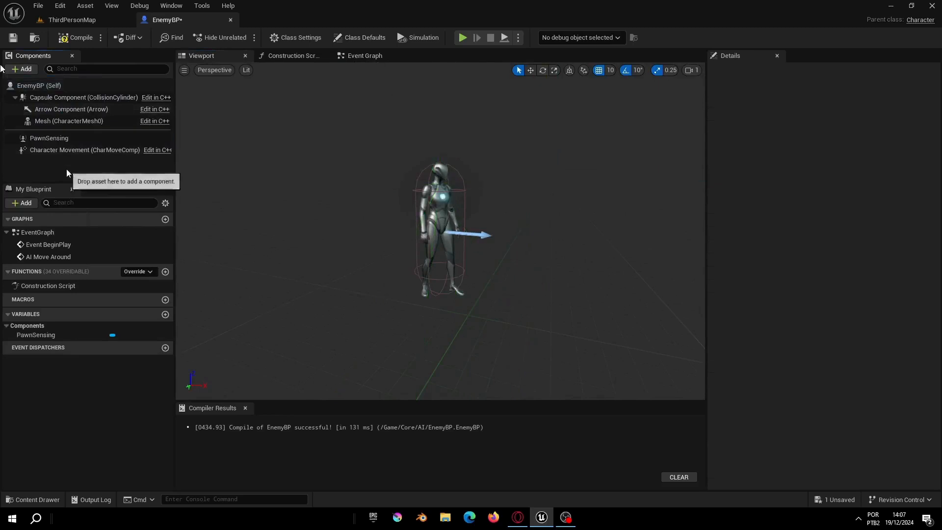
pyautogui.click(48, 137)
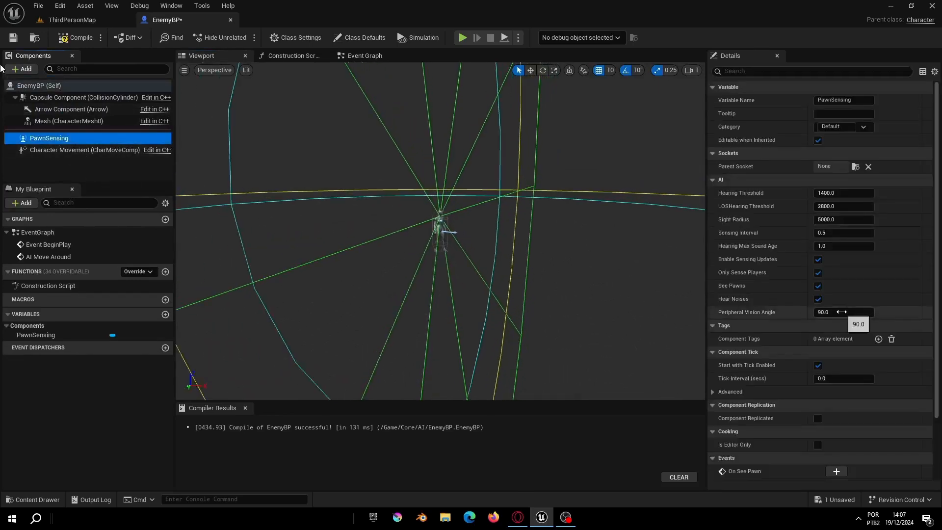
# Set PawnSensing hearing threshold 1000 and LOS hearing 2000, lower sight radius, and add On See Pawn
pyautogui.click(843, 192)
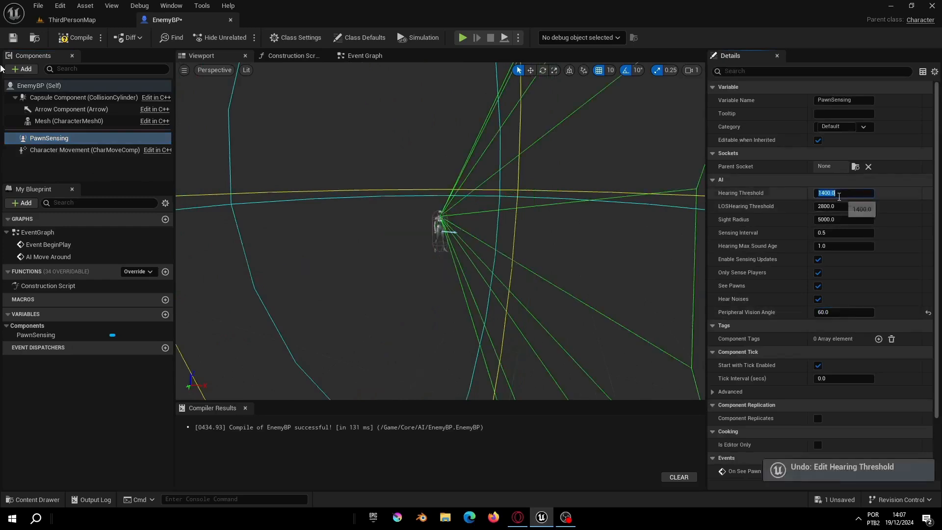
pyautogui.write('1000.0')
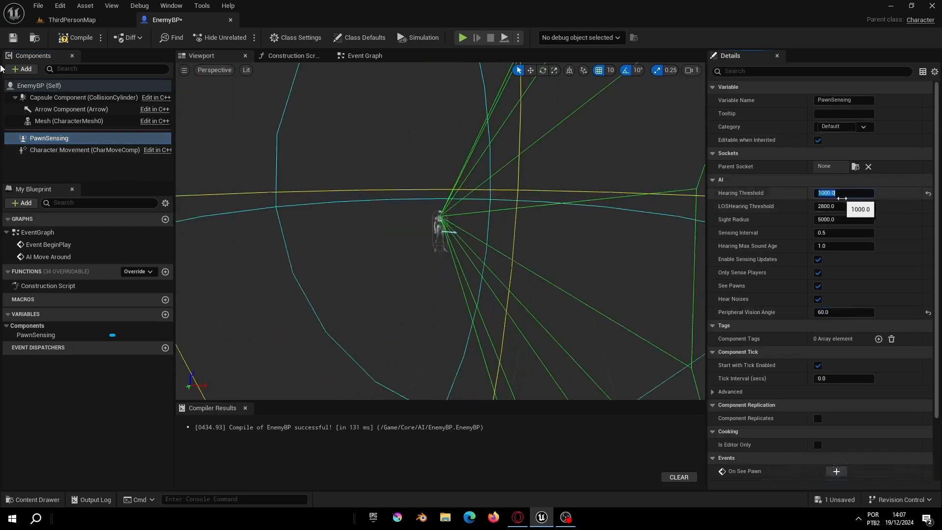
pyautogui.write('200')
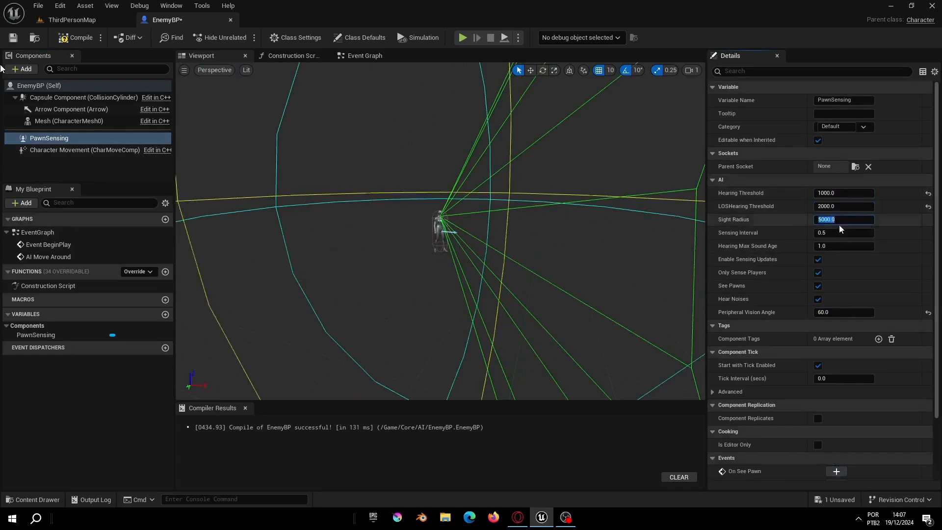
pyautogui.moveTo(840, 219); pyautogui.dragTo(829, 219)
pyautogui.write('2500')
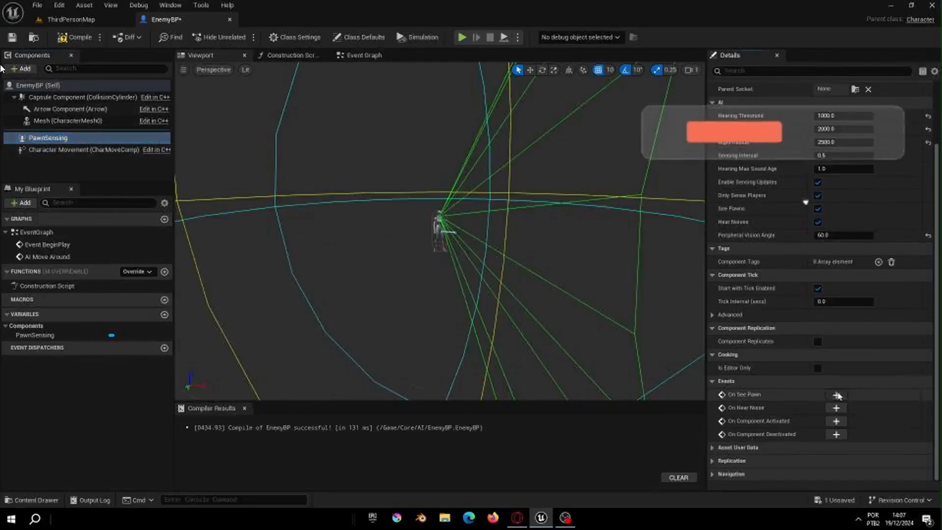
pyautogui.click(835, 395)
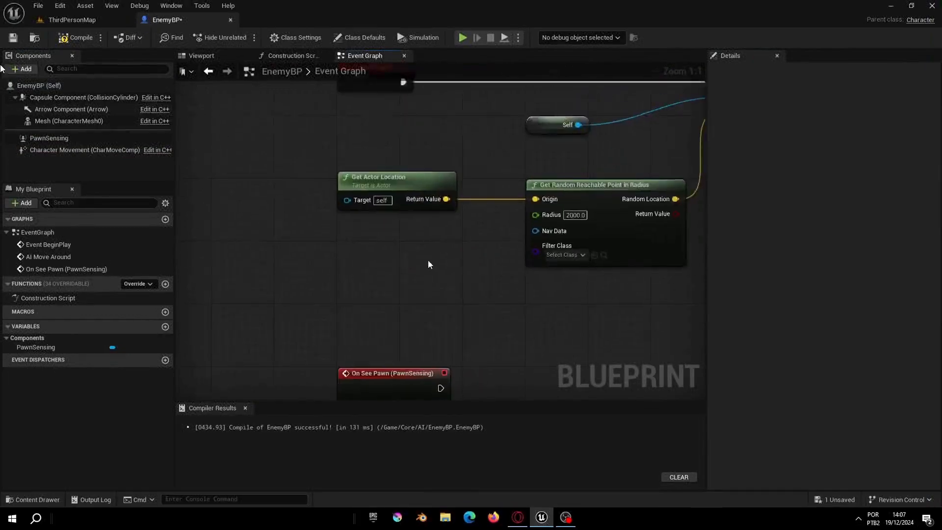
# Wire On See Pawn into AI MoveTo, routing the seen Pawn to Target Actor via a reroute
pyautogui.scroll(-3)
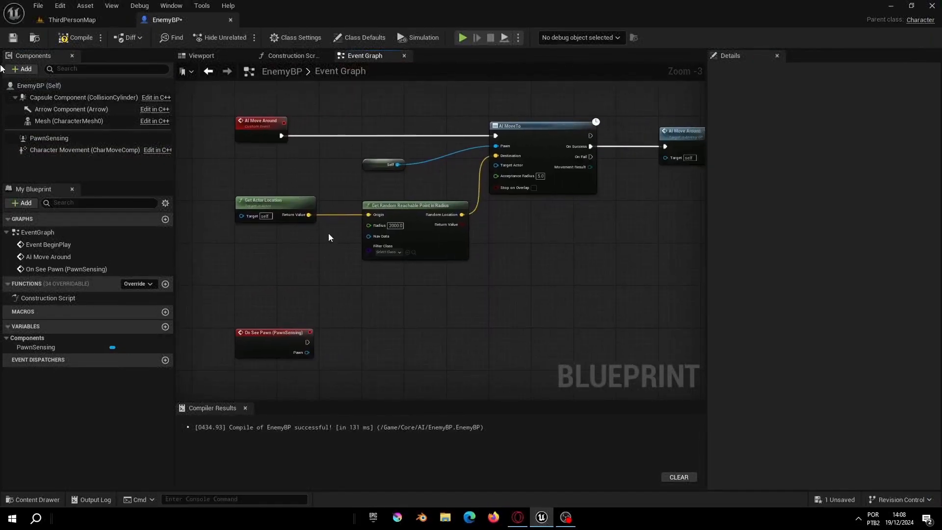
pyautogui.click(541, 126)
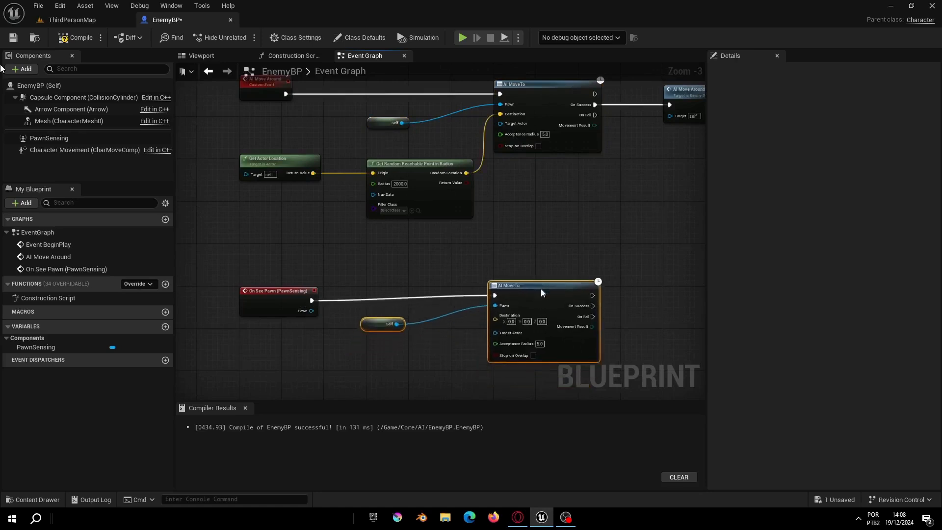
pyautogui.moveTo(541, 286); pyautogui.dragTo(546, 291)
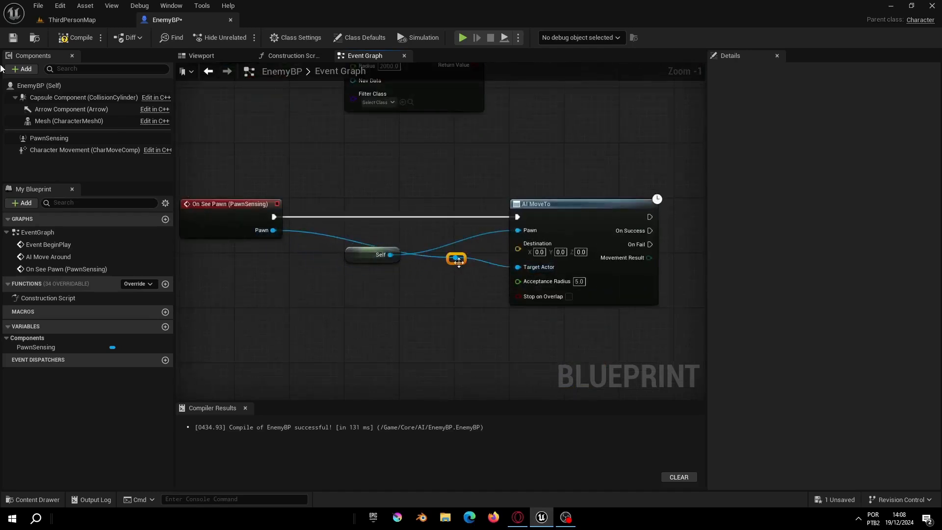
pyautogui.moveTo(457, 259); pyautogui.dragTo(318, 272)
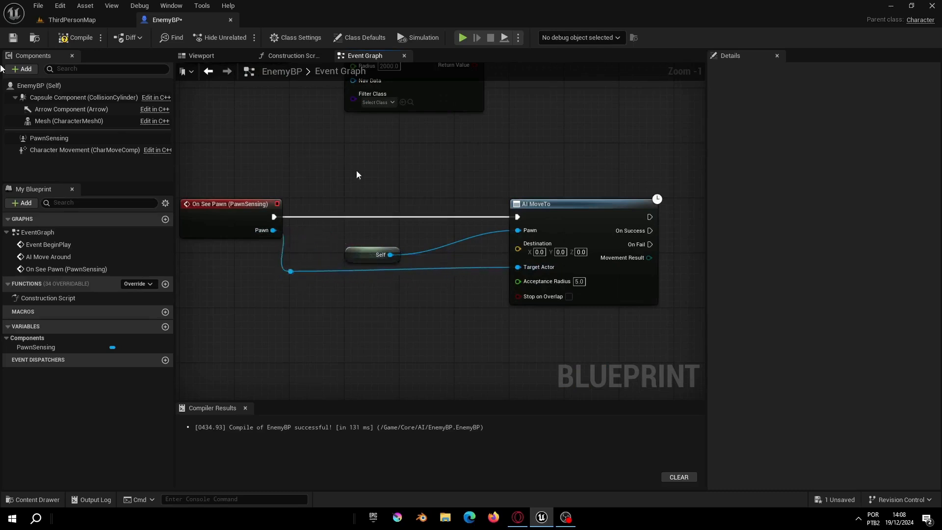
pyautogui.scroll(-3)
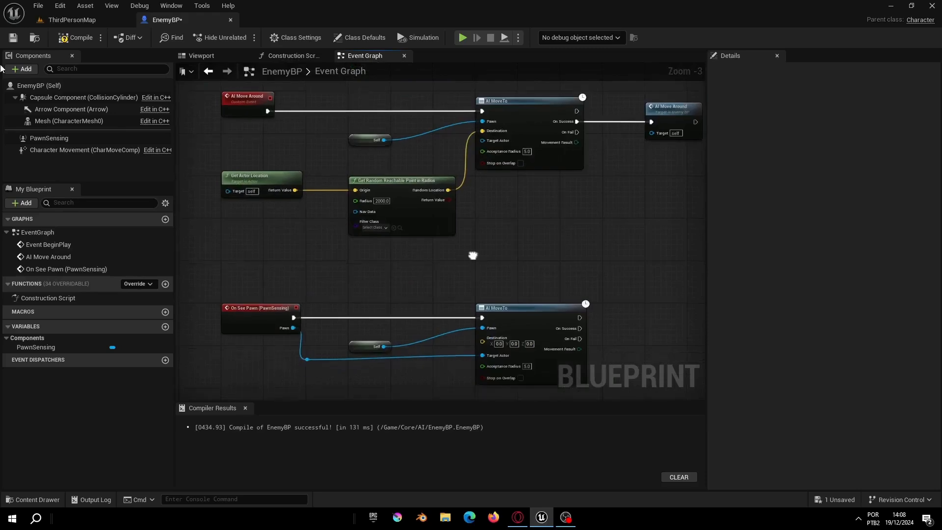
pyautogui.click(463, 37)
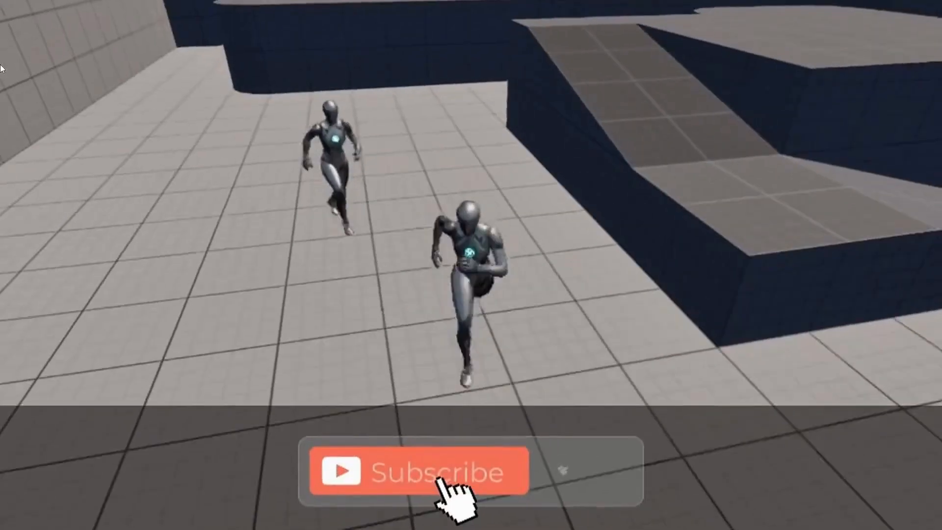
# Play the level and confirm the enemy chases the player character after seeing it
pyautogui.click(424, 470)
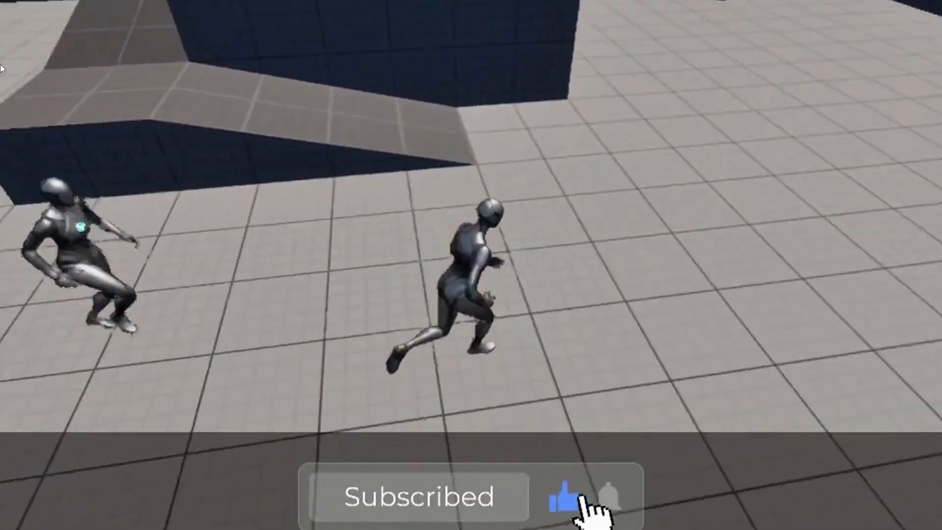